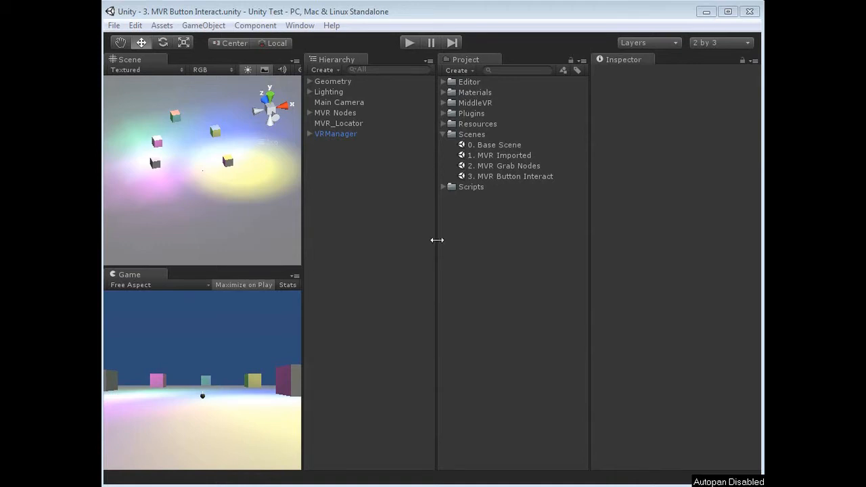
- Check the Base Plane object, then select MVR Nodes to view its MVRInteract script component
click(332, 81)
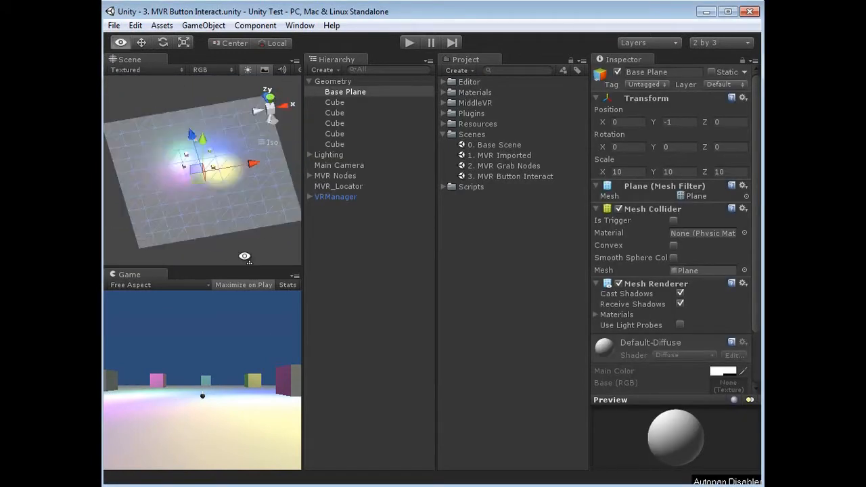
click(344, 249)
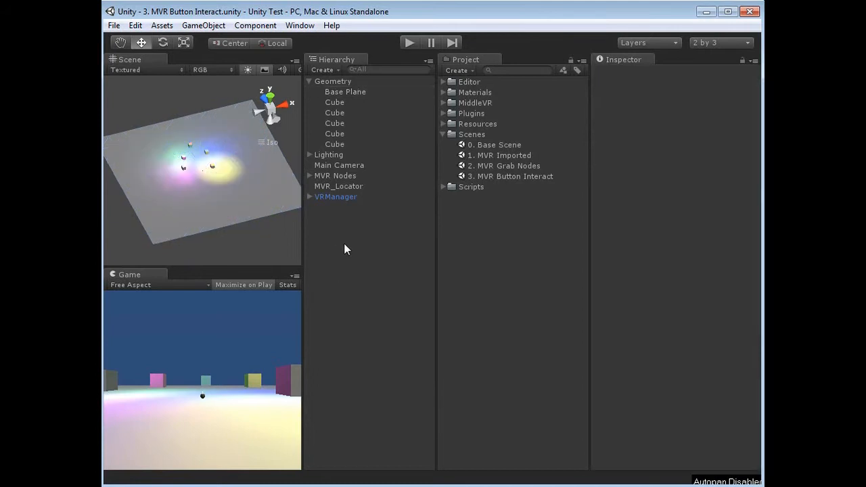
mouse_move(339, 195)
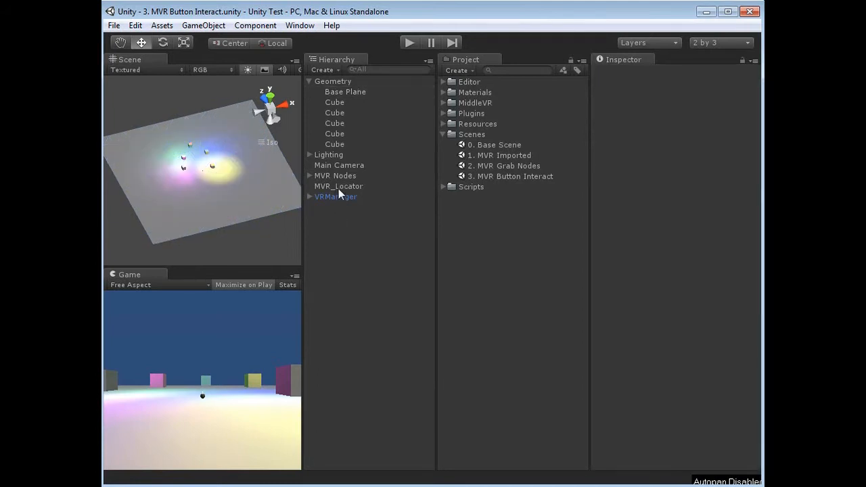
click(335, 176)
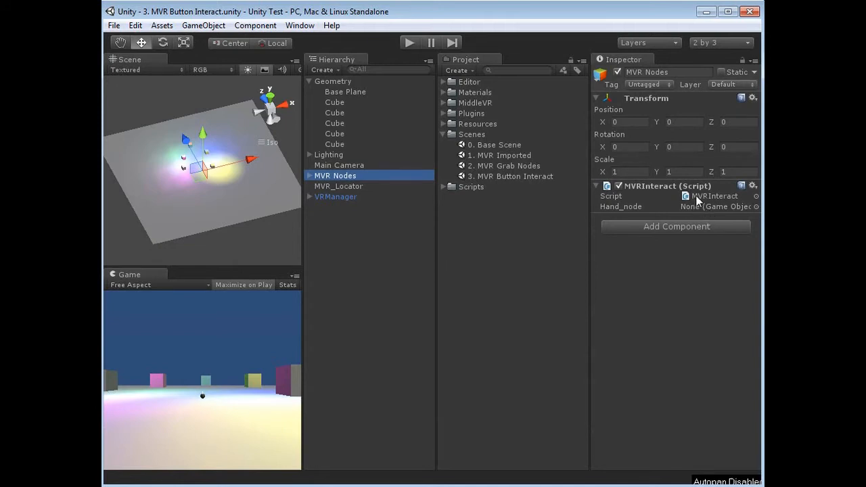
mouse_move(718, 201)
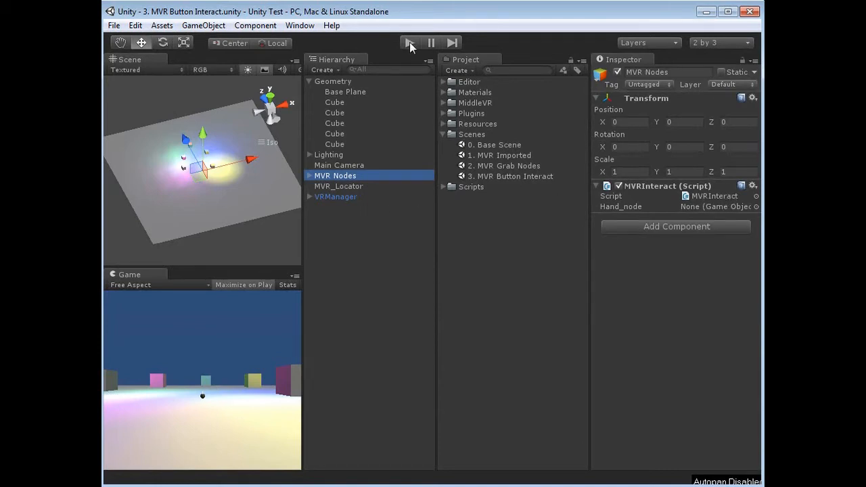
- Run the MVR Button Interact scene in Play mode to see its colored interaction rays
click(408, 42)
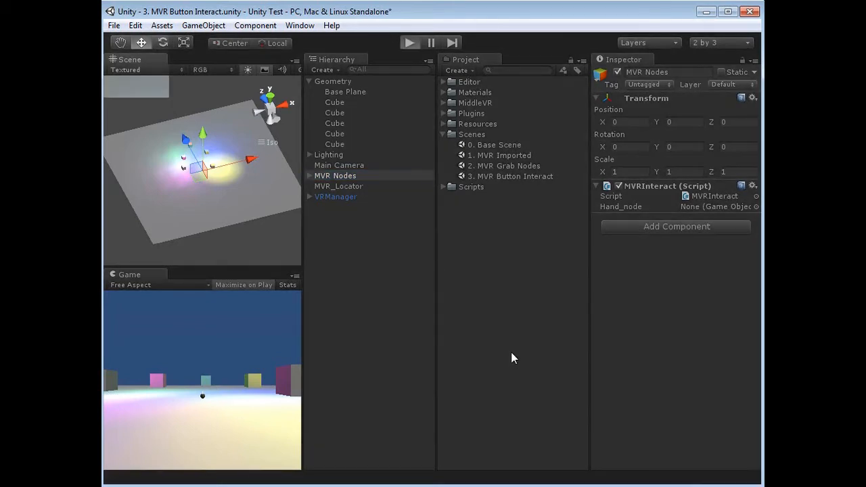
click(408, 42)
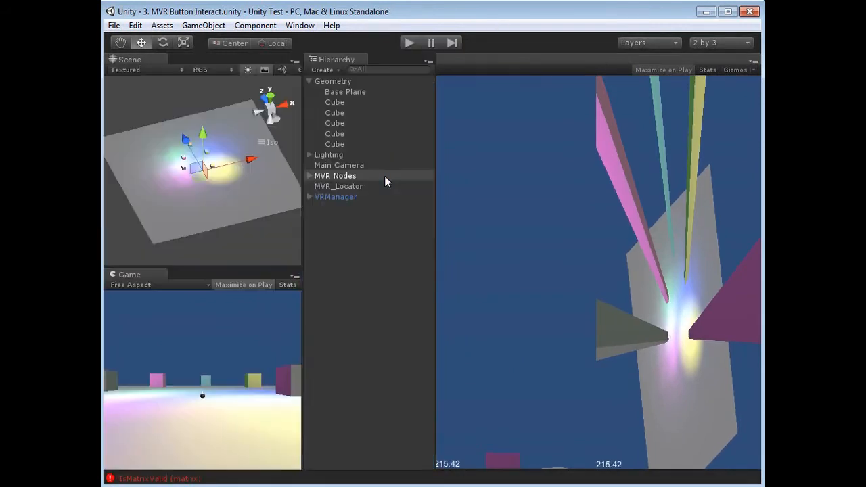
- Add the open MVR Button Interact scene to the build list via File > Build Settings
click(114, 24)
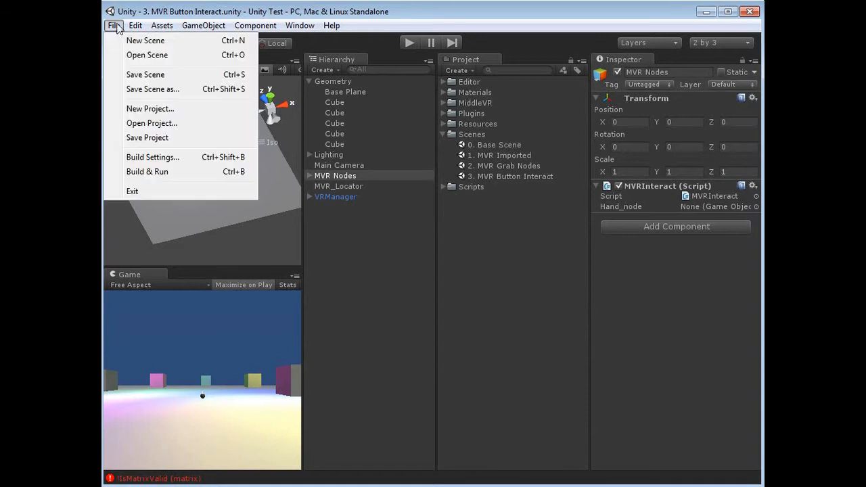
mouse_move(168, 156)
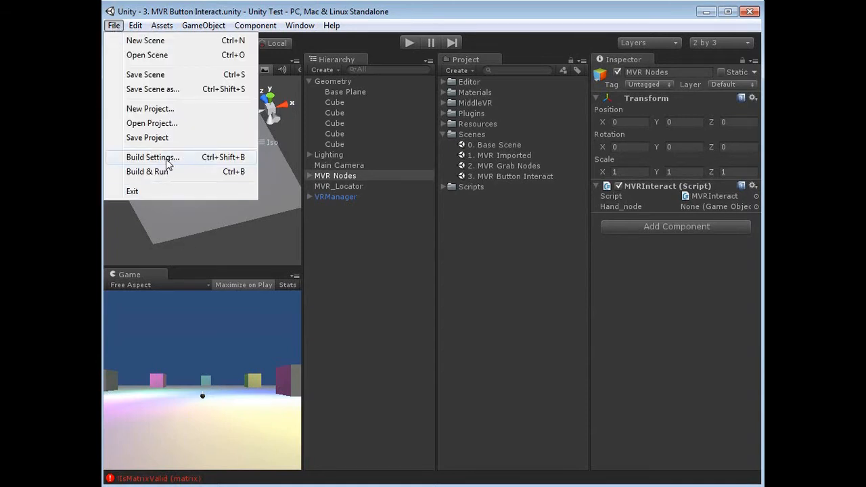
click(151, 156)
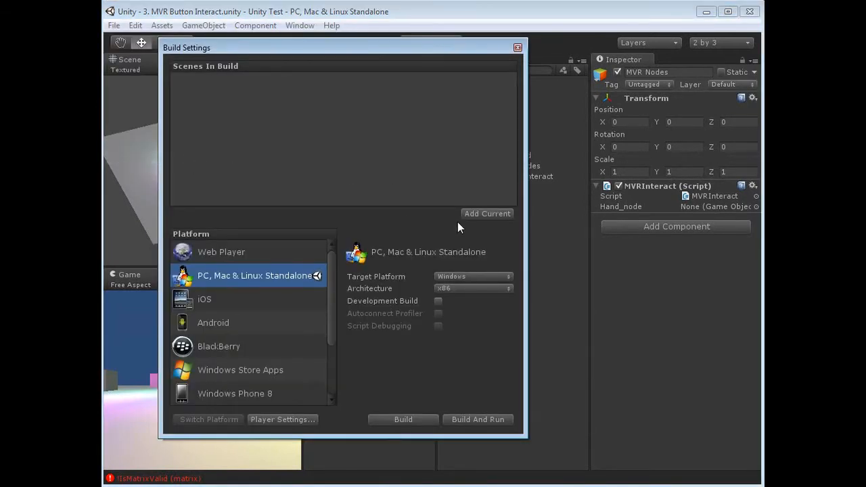
click(487, 214)
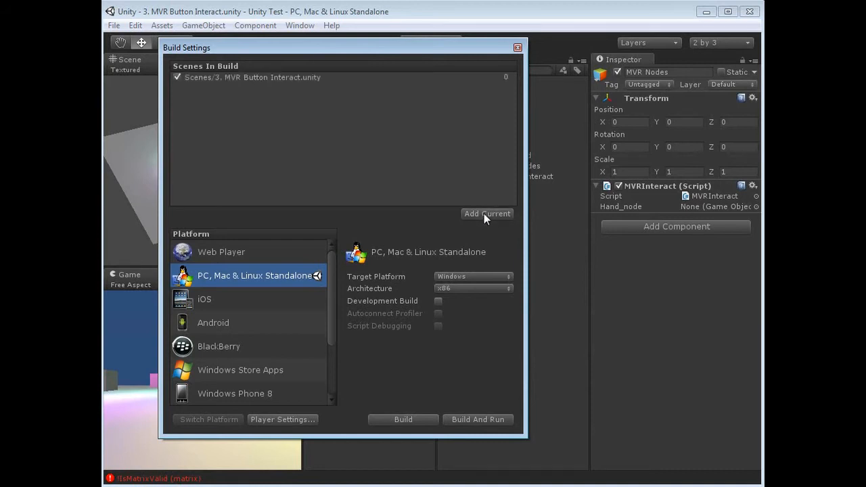
mouse_move(263, 84)
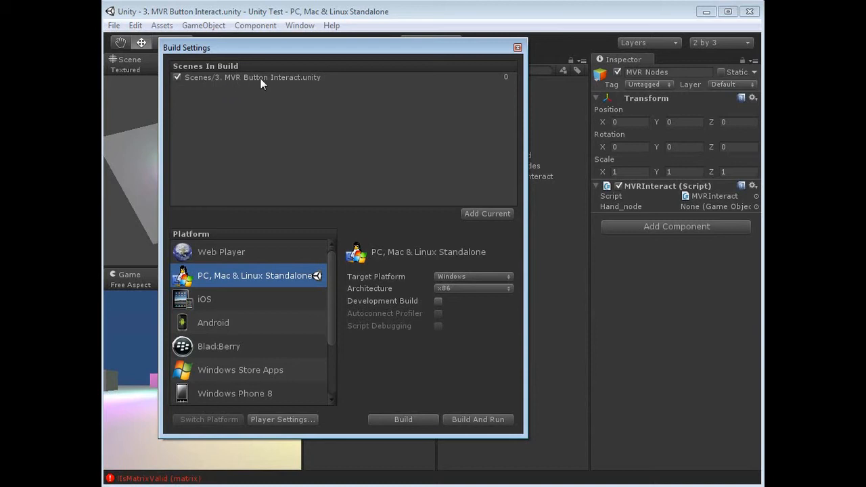
mouse_move(310, 86)
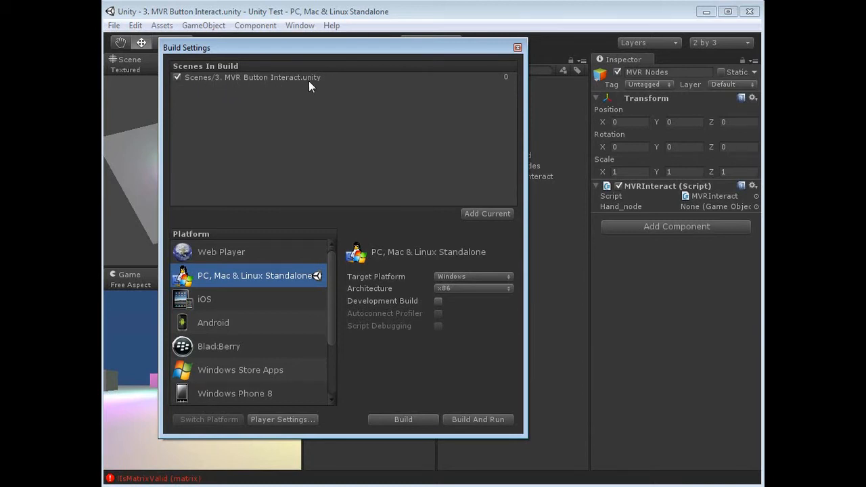
mouse_move(300, 82)
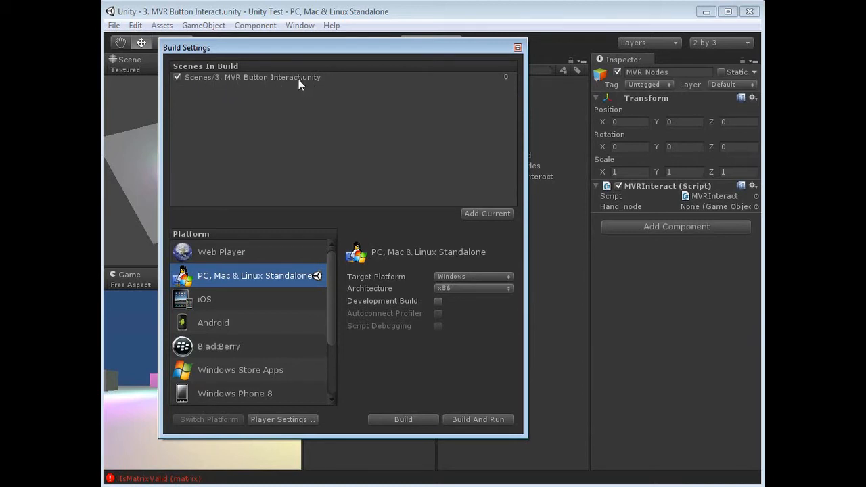
mouse_move(168, 281)
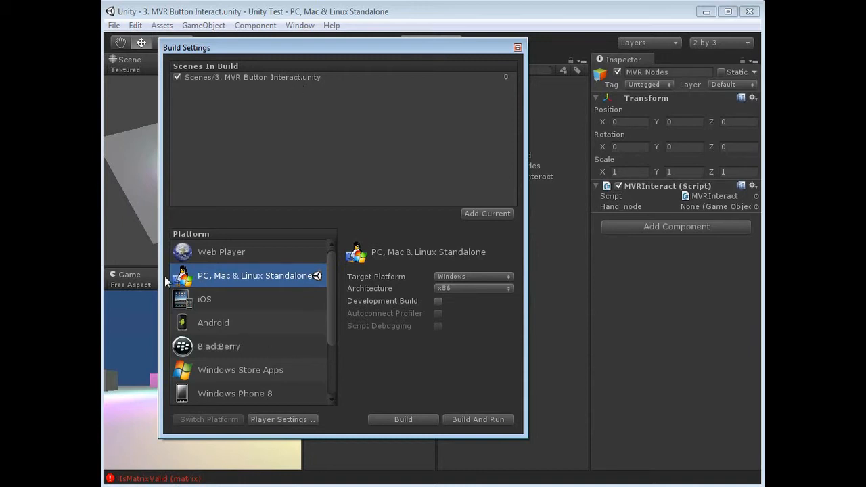
mouse_move(232, 283)
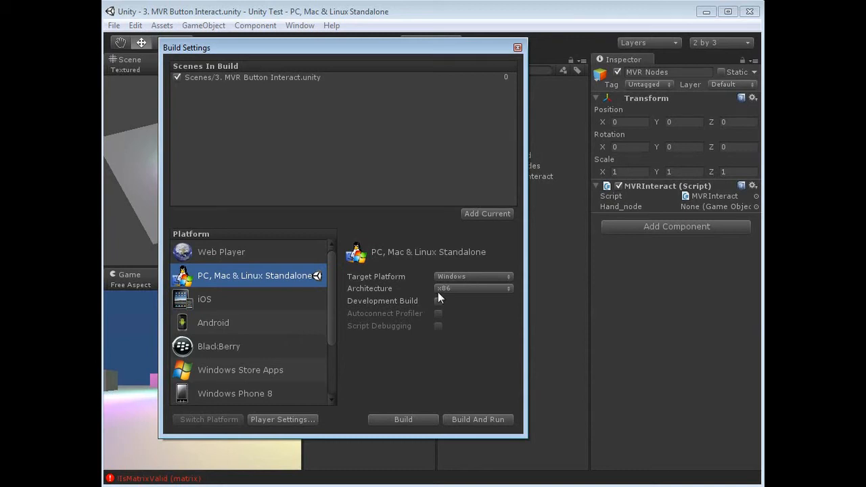
mouse_move(462, 295)
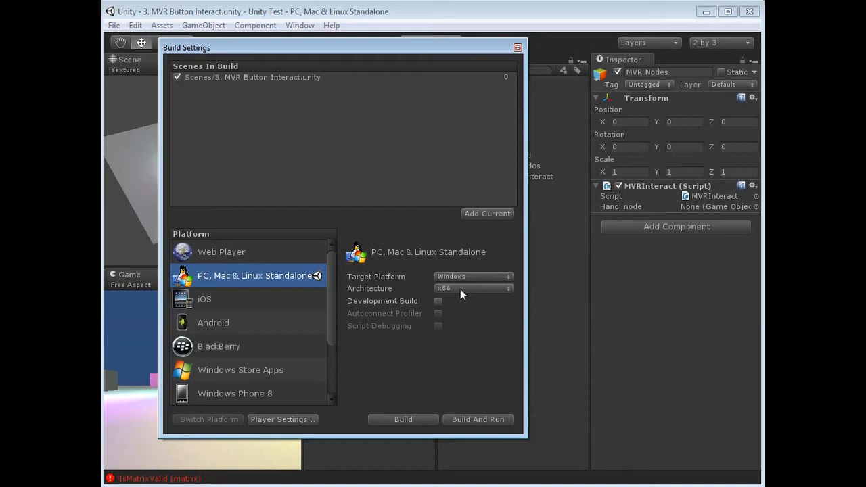
mouse_move(512, 292)
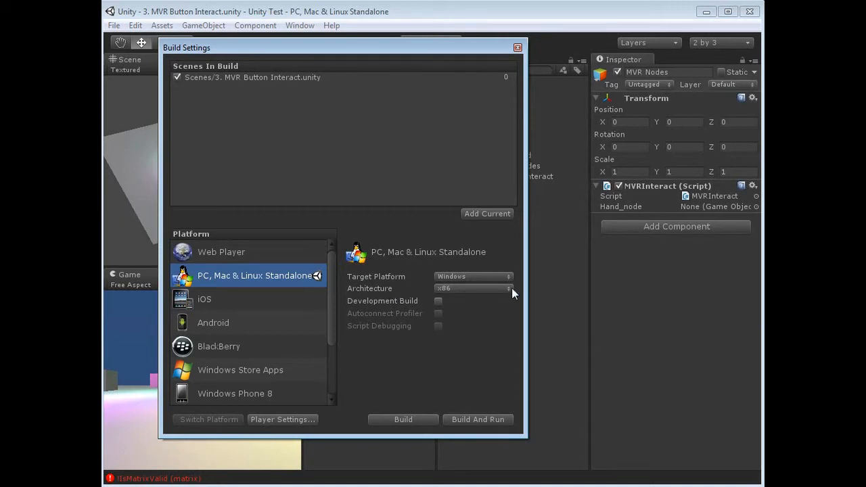
mouse_move(446, 308)
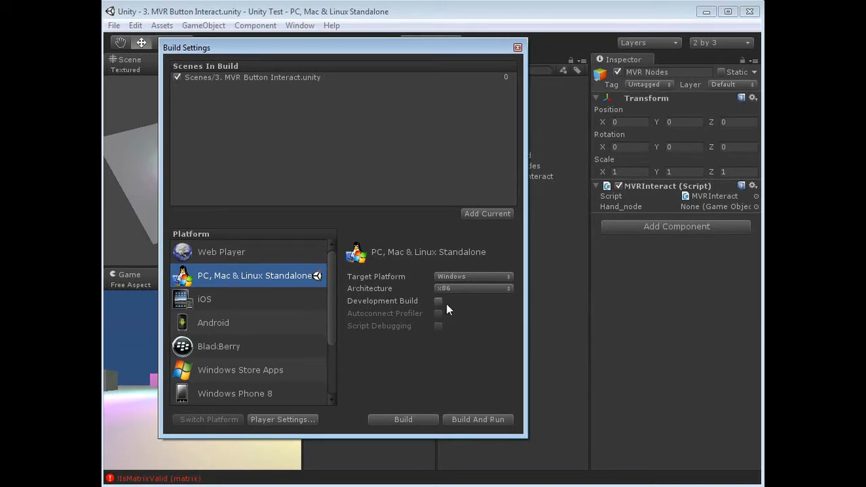
mouse_move(465, 319)
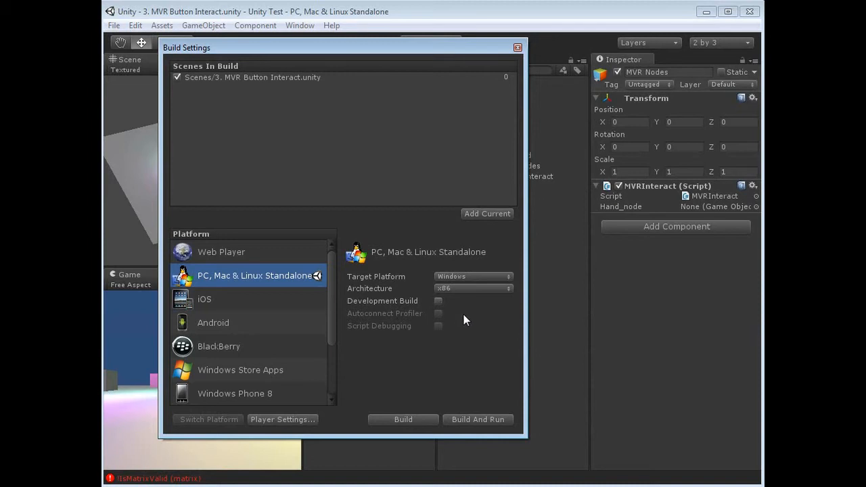
mouse_move(331, 370)
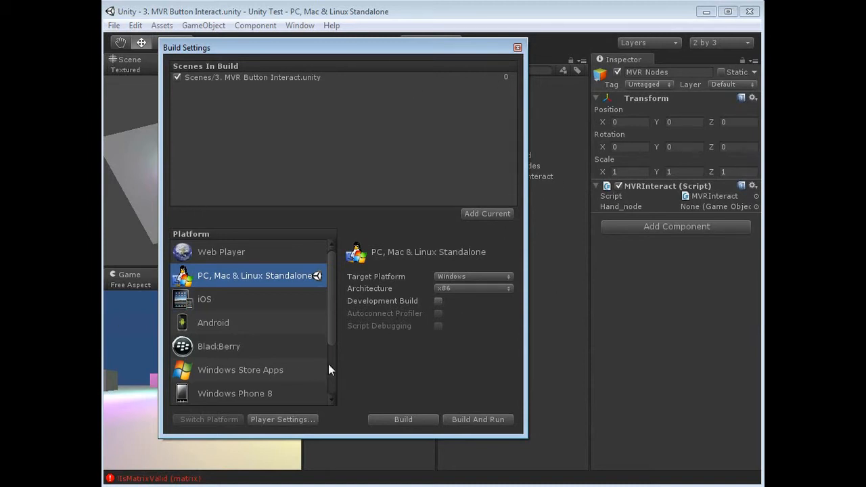
click(281, 419)
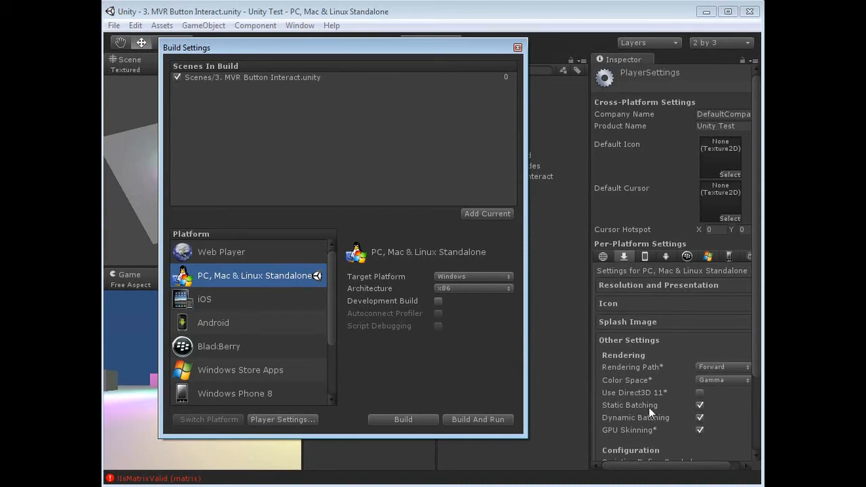
mouse_move(743, 376)
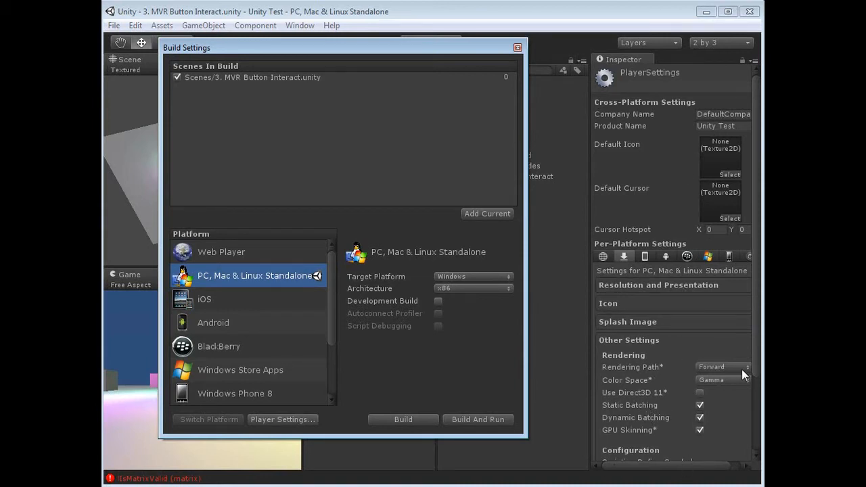
mouse_move(706, 373)
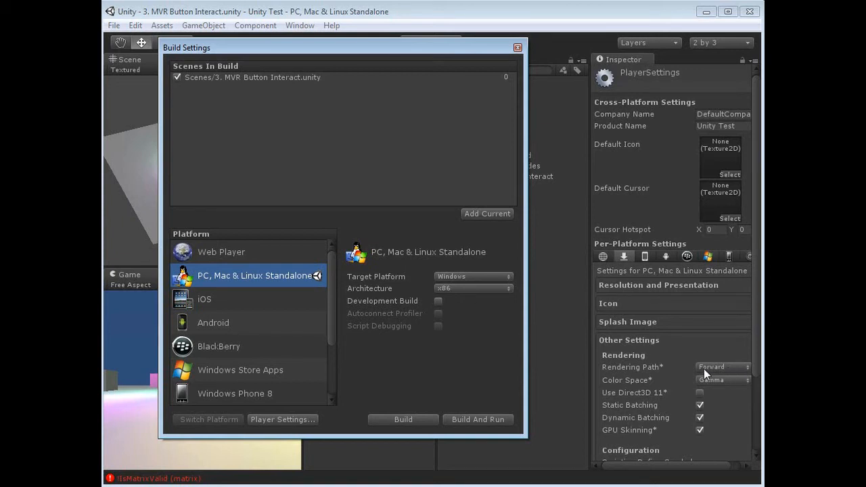
mouse_move(717, 374)
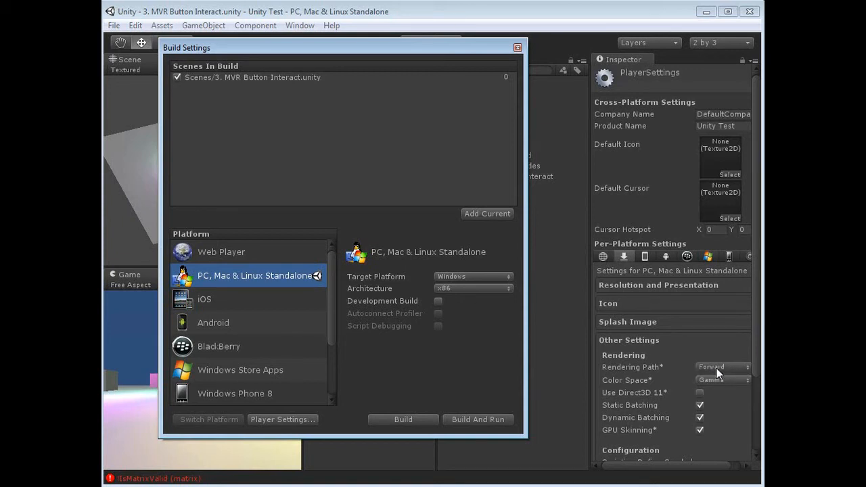
mouse_move(718, 372)
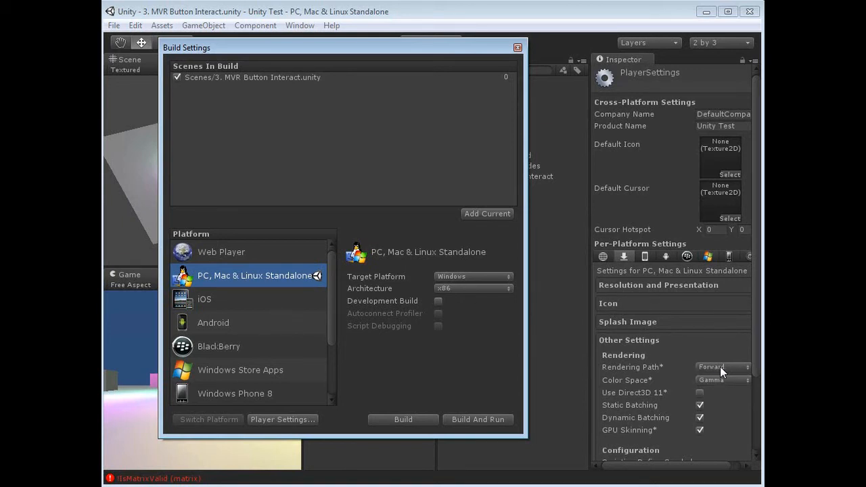
mouse_move(482, 422)
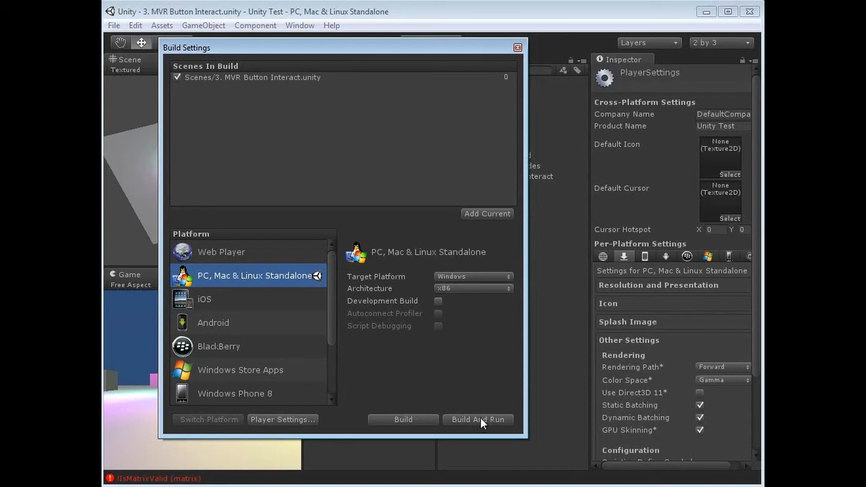
mouse_move(509, 465)
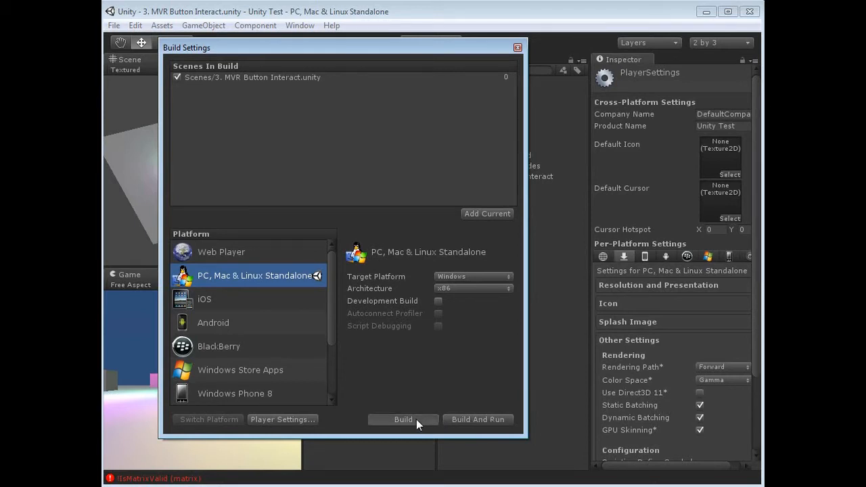
- Build the standalone Windows program as 'Button Interact' in the Unity Test folder
click(403, 419)
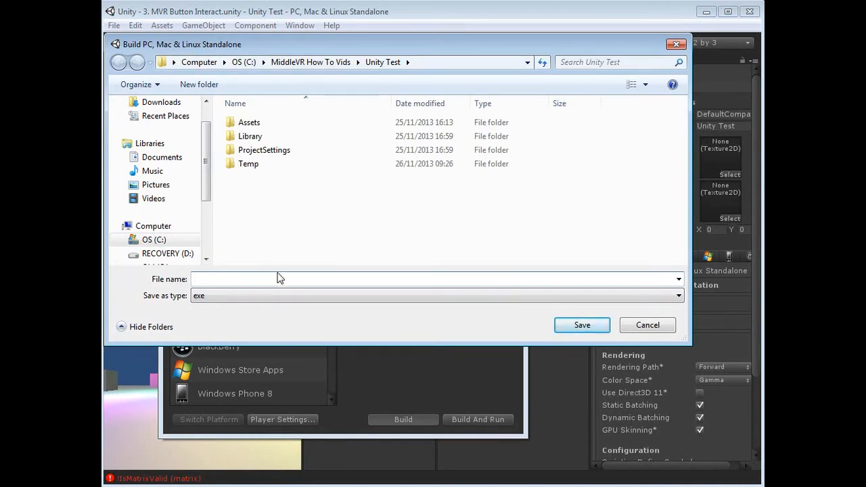
text(Button Interact)
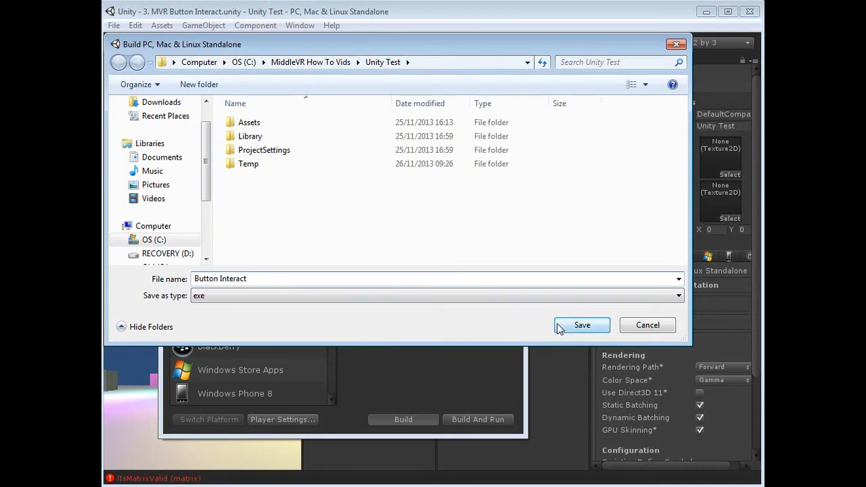
click(581, 325)
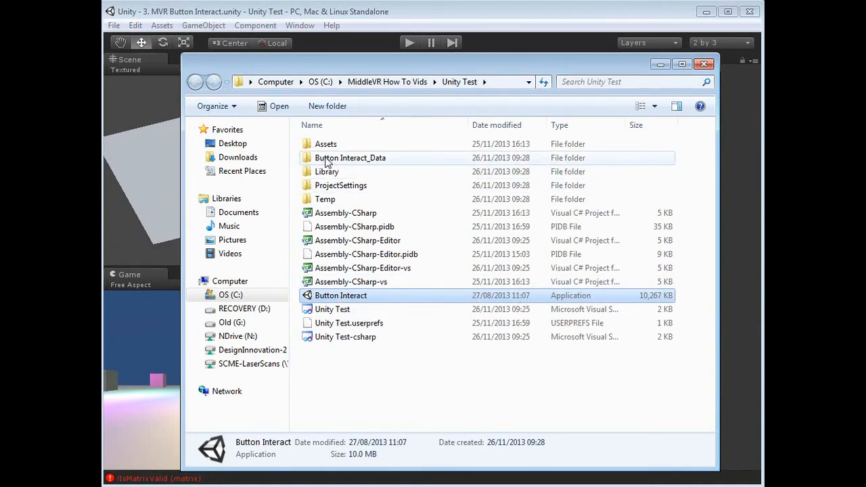
mouse_move(473, 162)
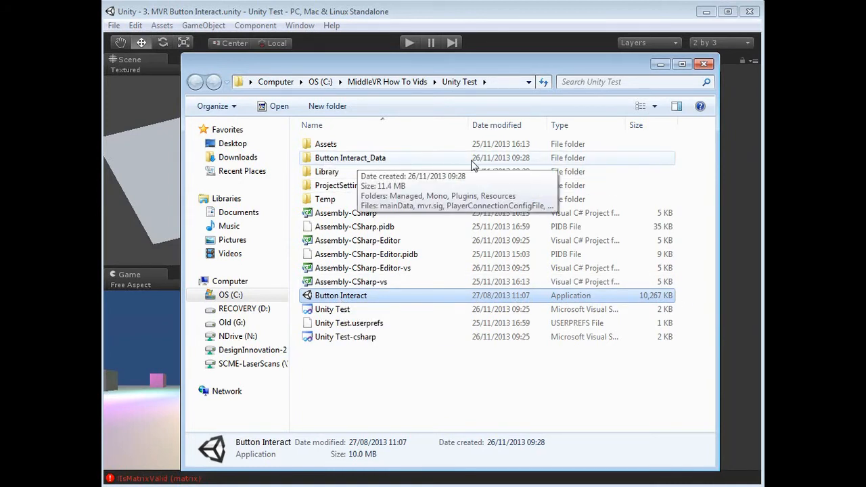
- Look inside the Button Interact_Data folder, then return to the Unity Test folder
double_click(349, 157)
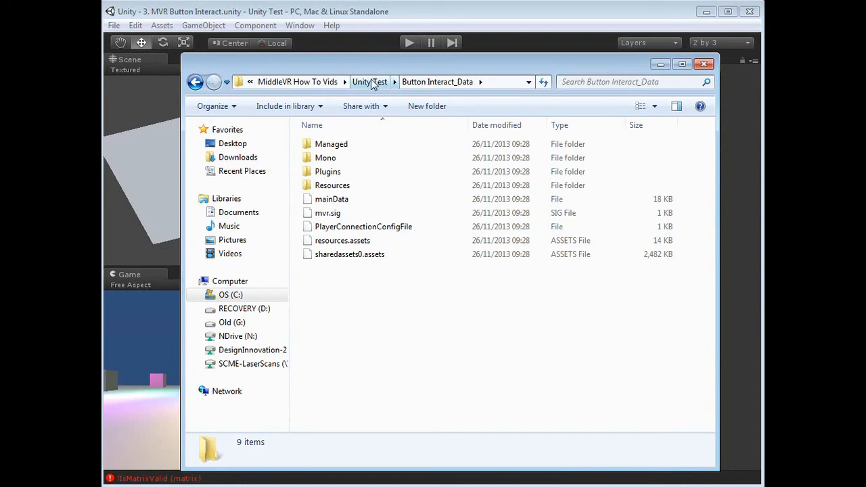
click(369, 83)
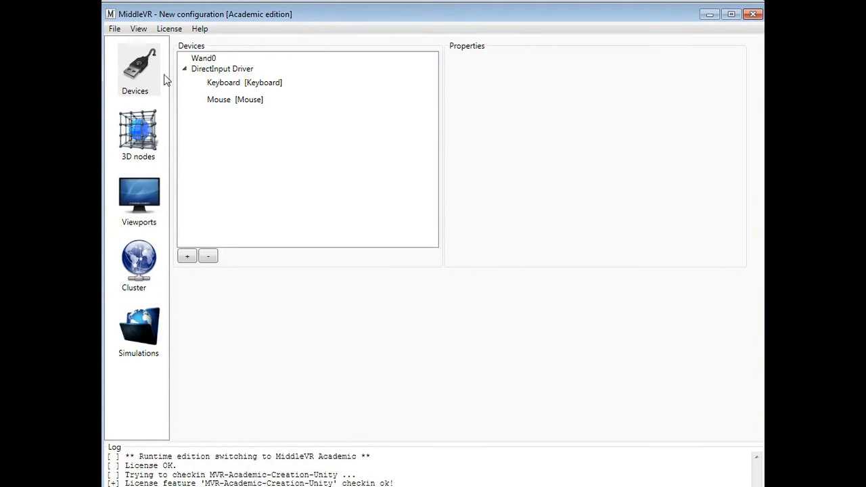
mouse_move(110, 299)
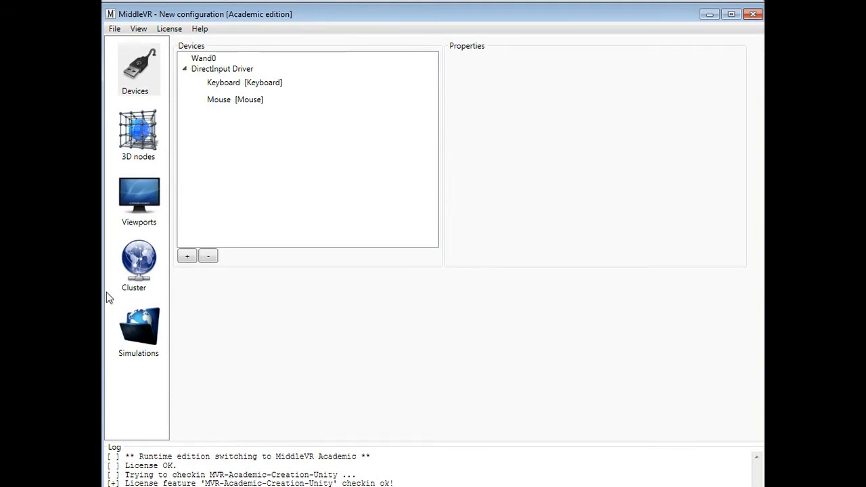
mouse_move(141, 330)
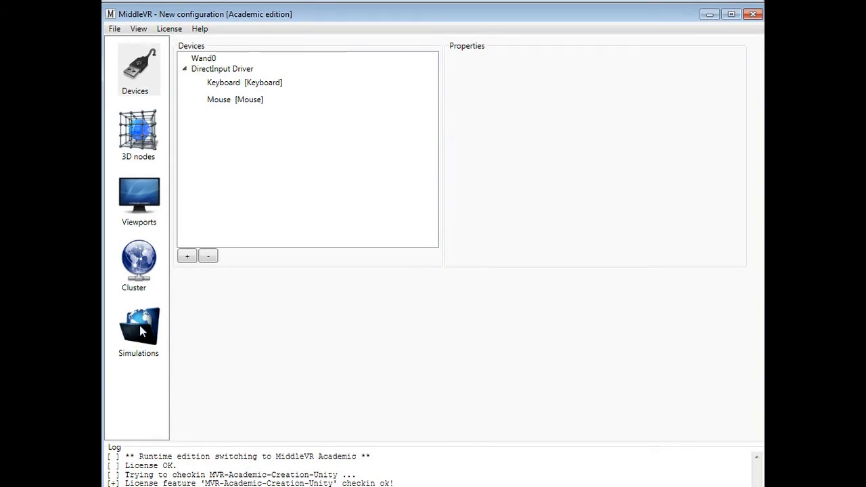
- Start adding a new simulation executable and browse up to the Documents folder for it
click(138, 329)
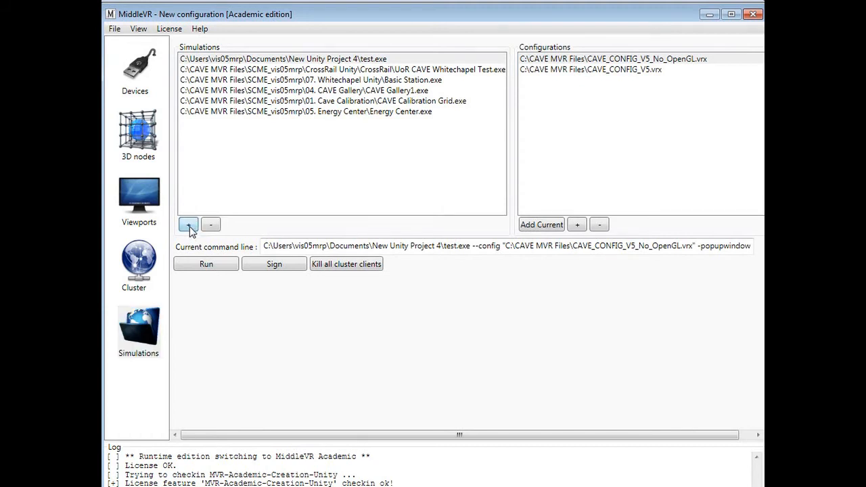
click(188, 224)
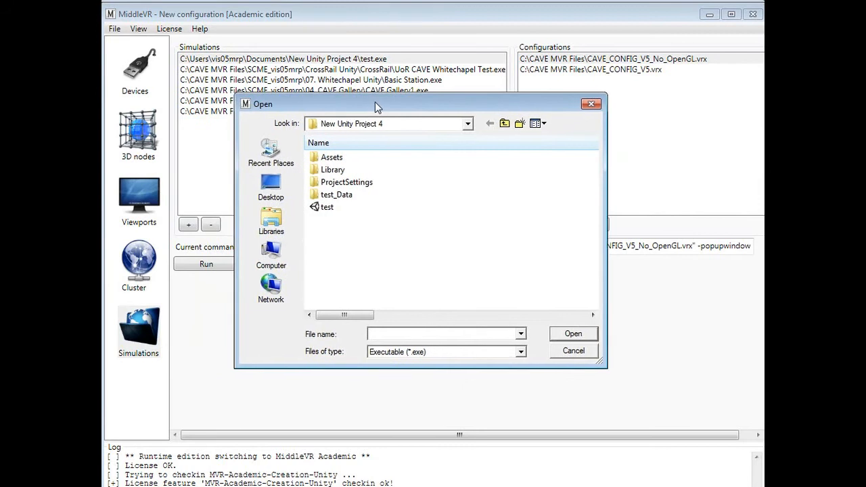
click(504, 123)
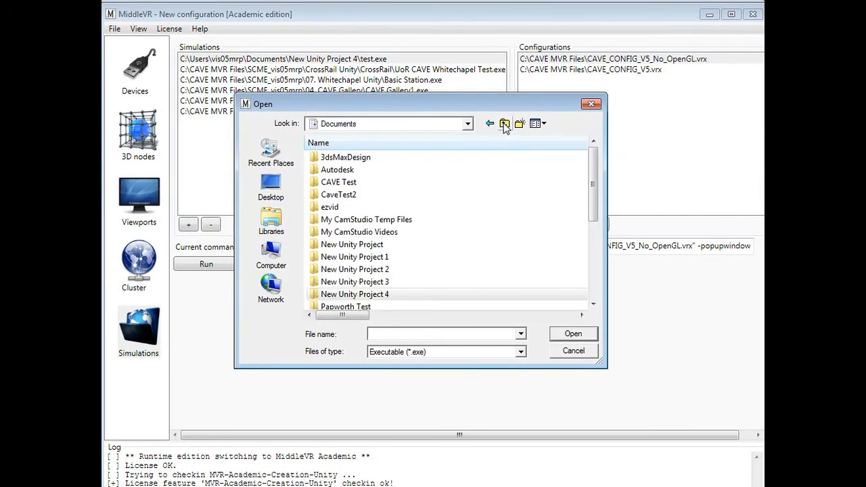
mouse_move(378, 233)
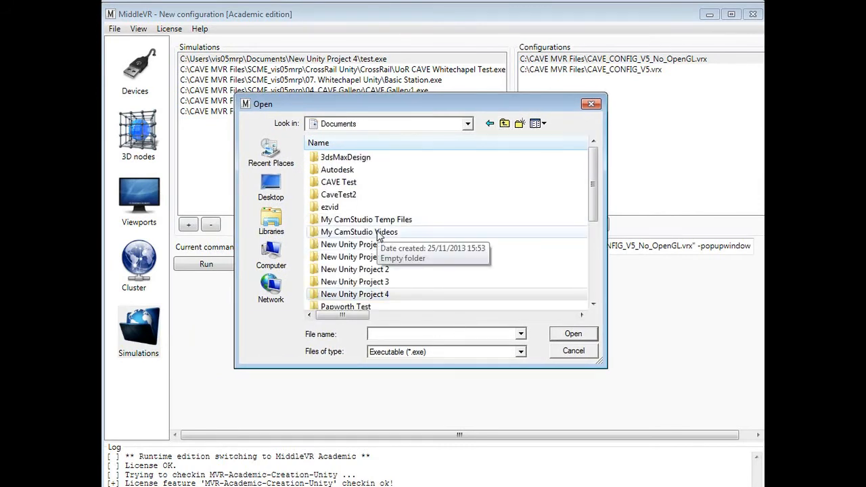
scroll(down, 3)
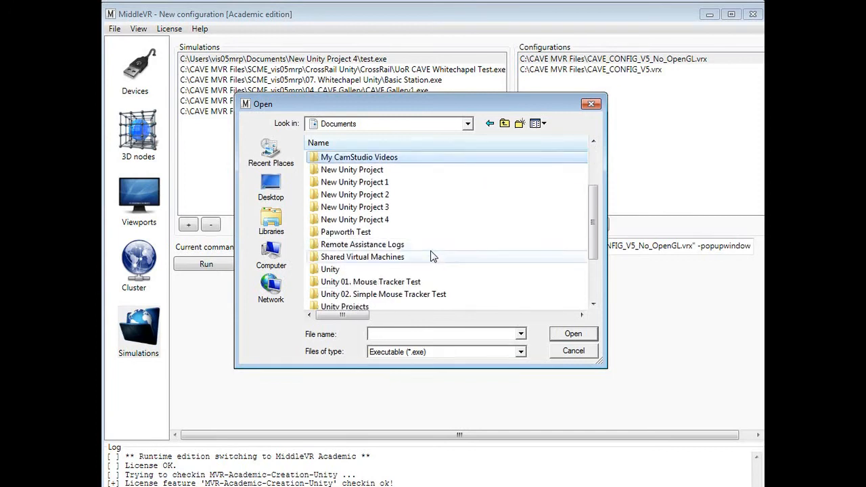
scroll(down, 3)
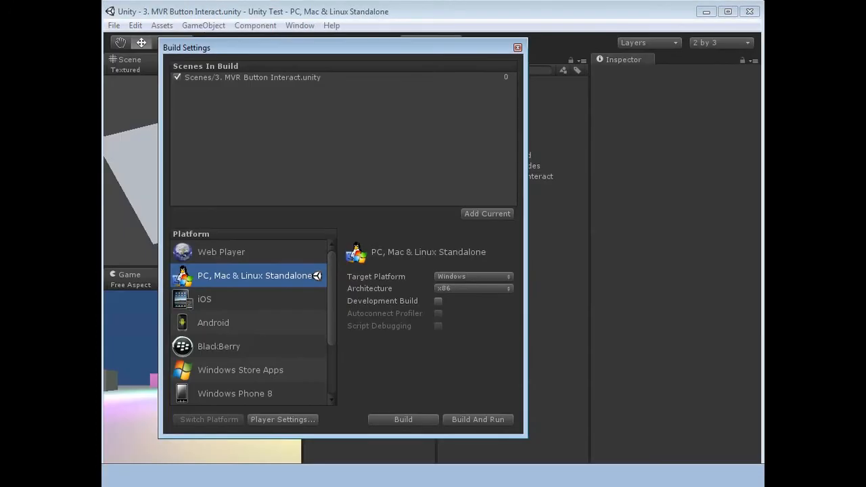
click(403, 419)
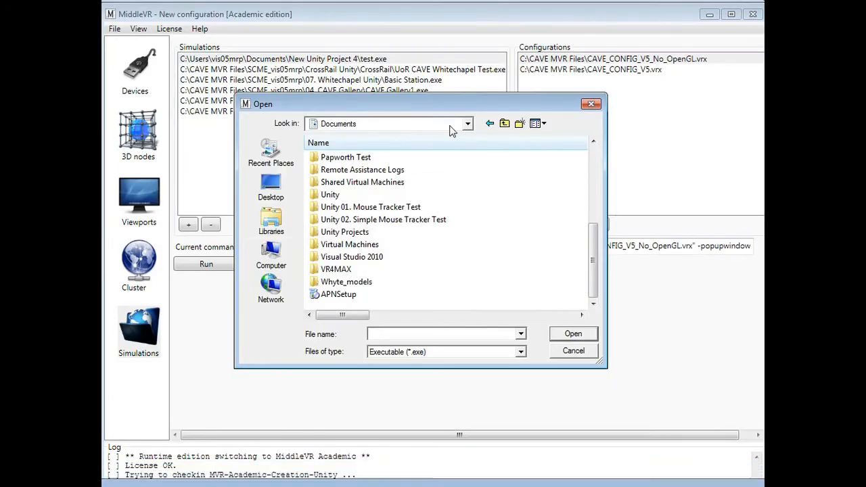
- Navigate from Computer into the OS (C:) drive toward the Unity Test project folder
click(270, 254)
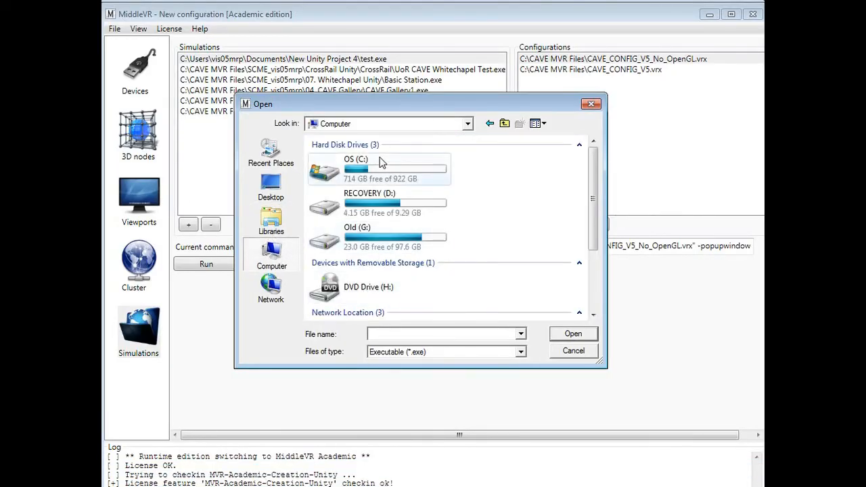
double_click(355, 169)
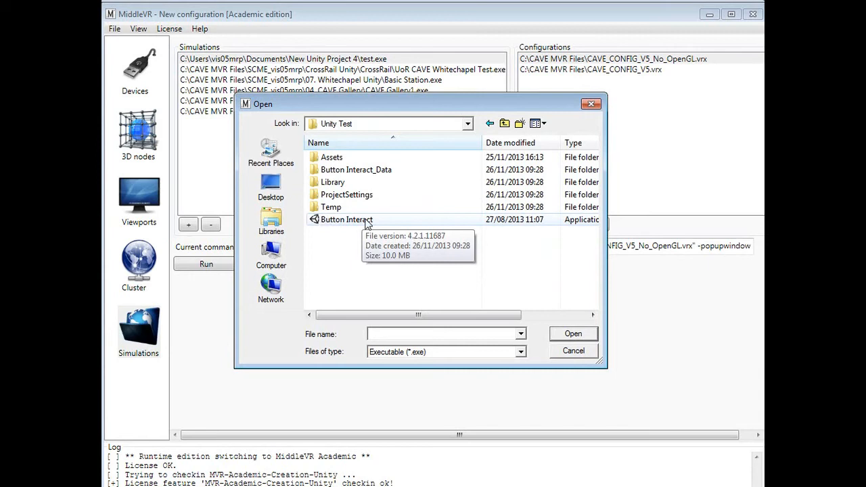
double_click(346, 219)
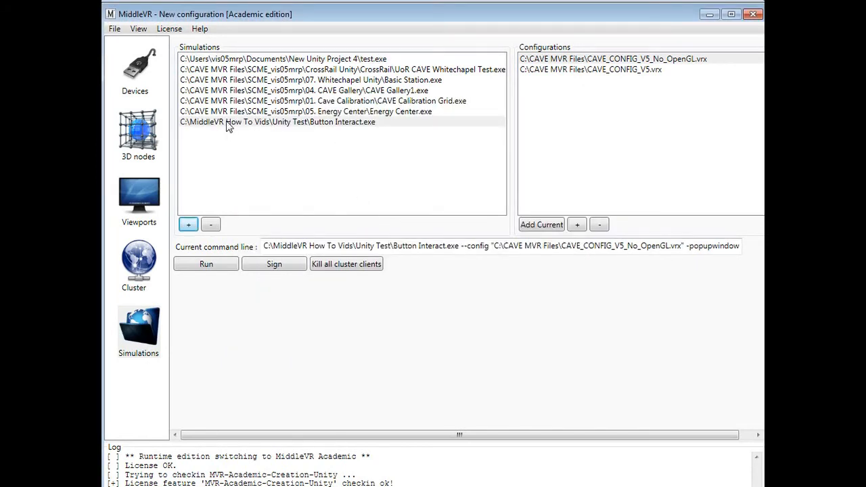
mouse_move(254, 130)
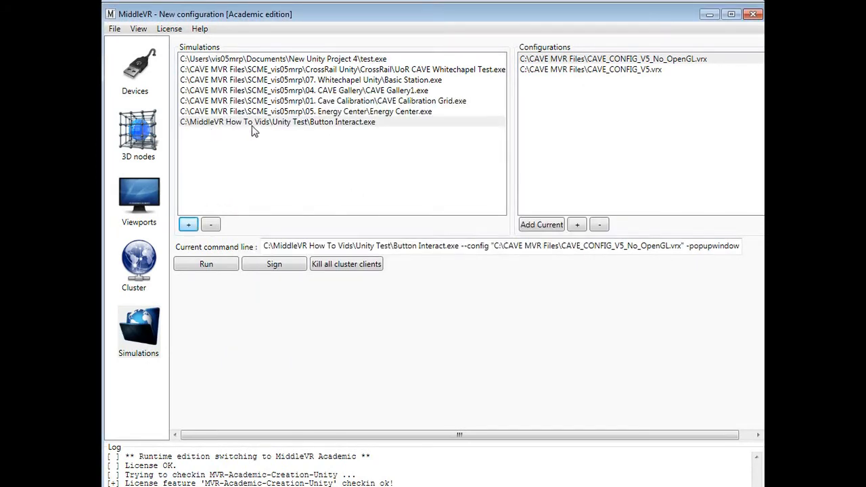
mouse_move(415, 140)
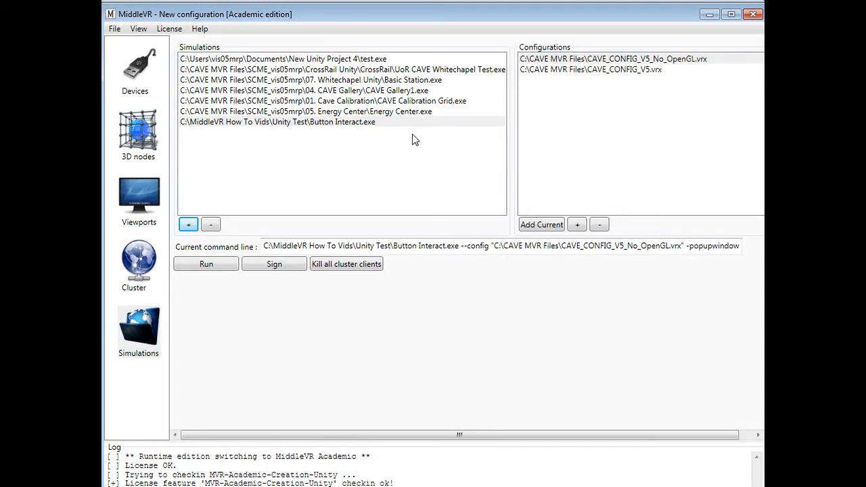
mouse_move(350, 129)
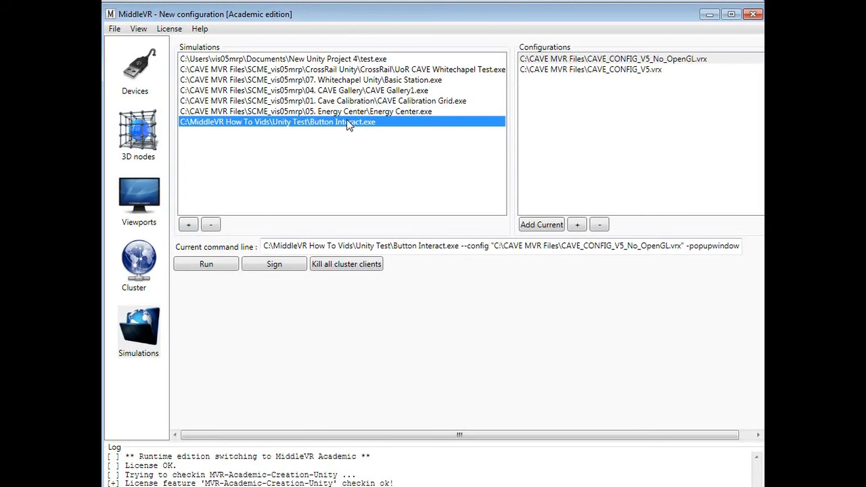
mouse_move(652, 57)
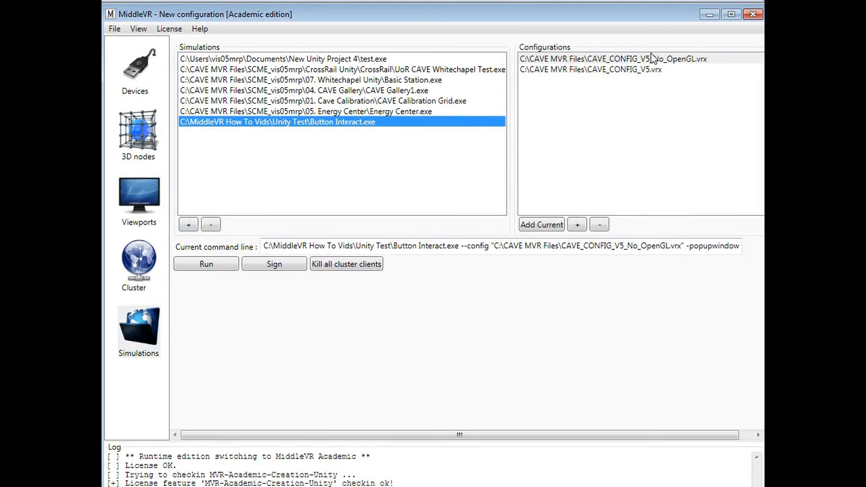
mouse_move(718, 67)
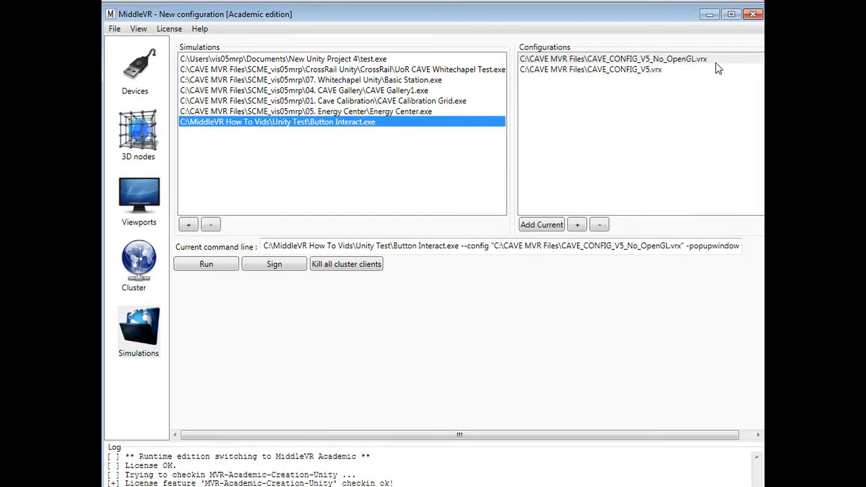
mouse_move(679, 65)
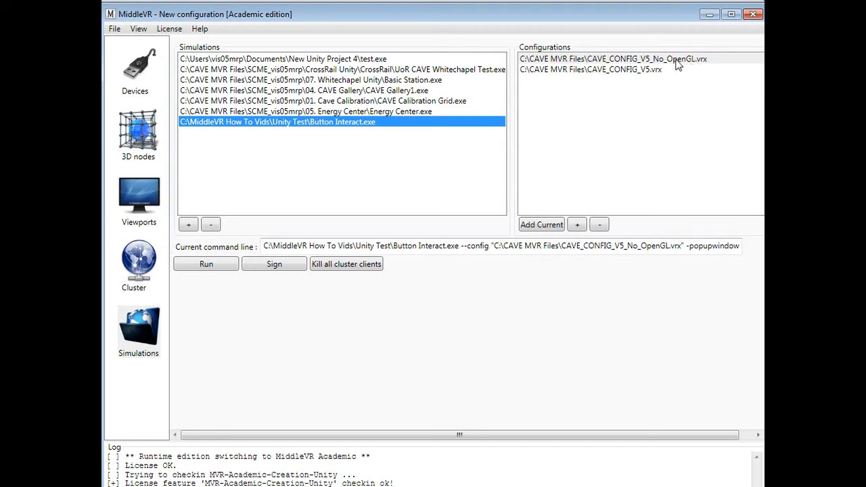
mouse_move(622, 74)
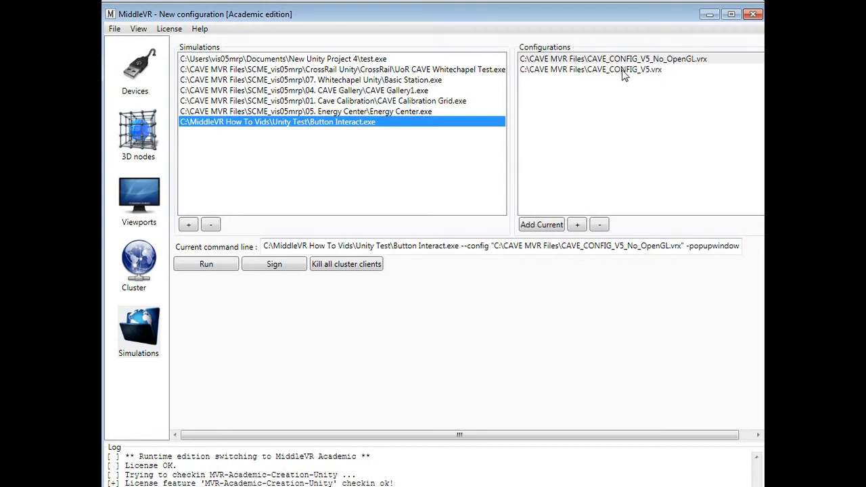
- Select CAVE_CONFIG_V5.vrx, briefly try the No_OpenGL variant, then return to CAVE_CONFIG_V5.vrx
click(589, 69)
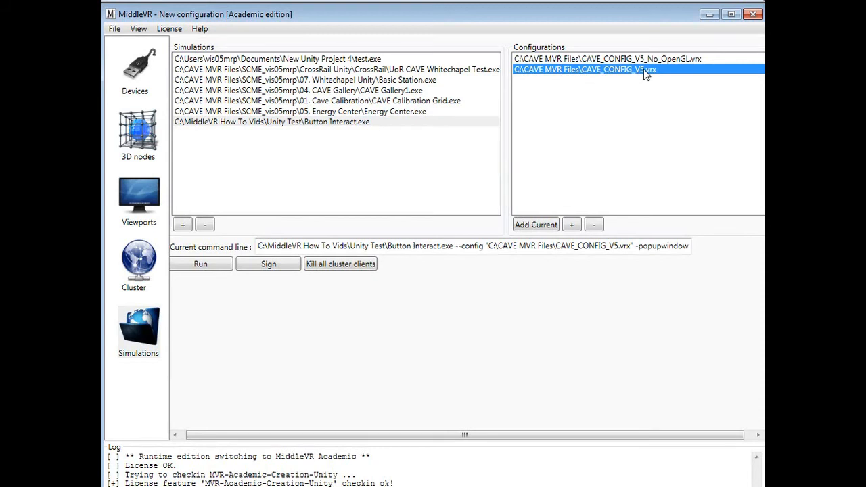
mouse_move(561, 75)
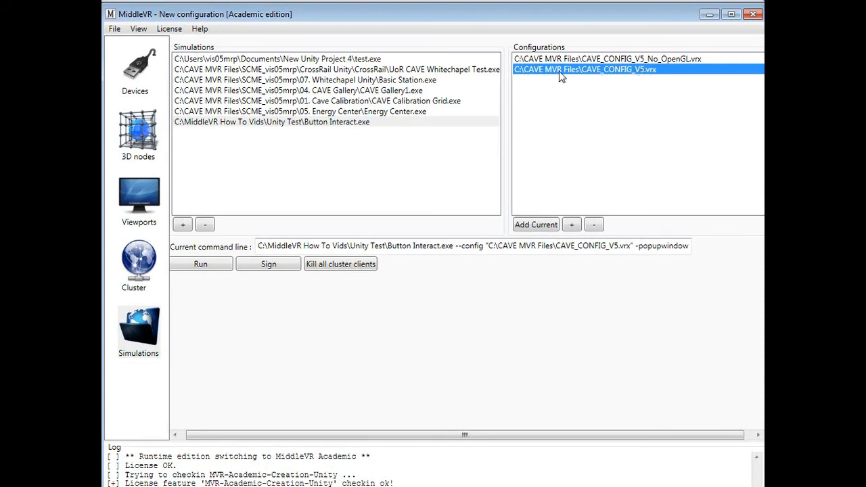
mouse_move(627, 74)
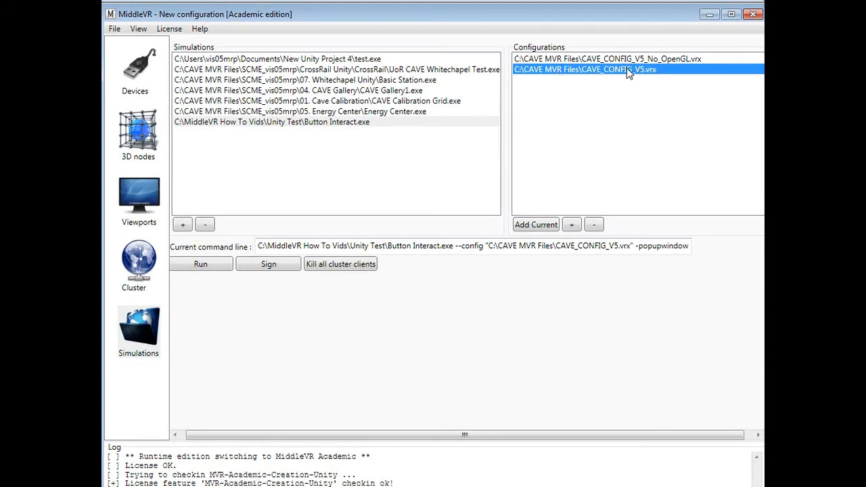
mouse_move(611, 65)
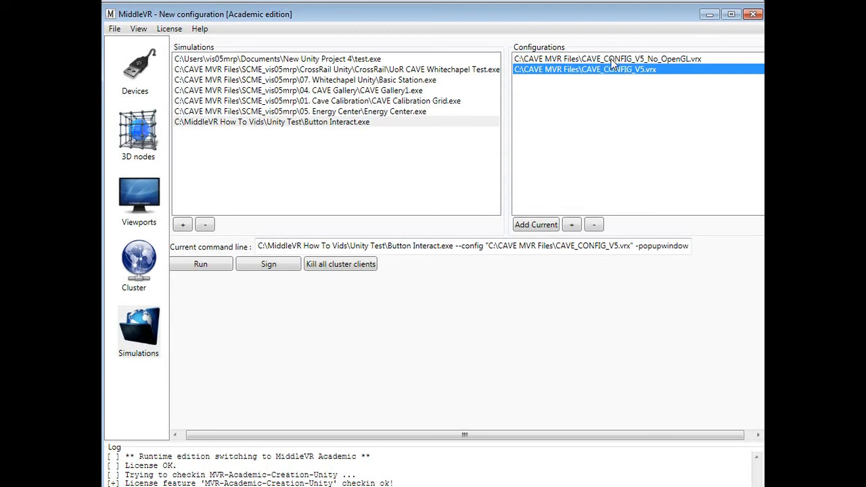
click(606, 58)
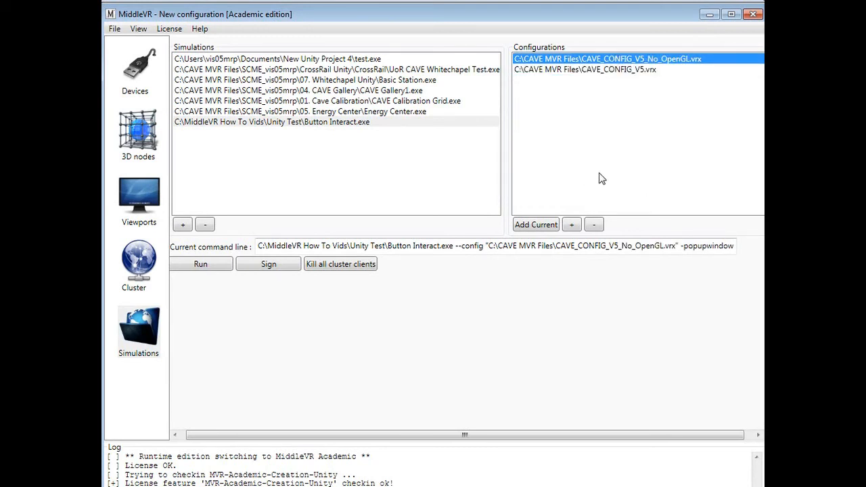
mouse_move(679, 65)
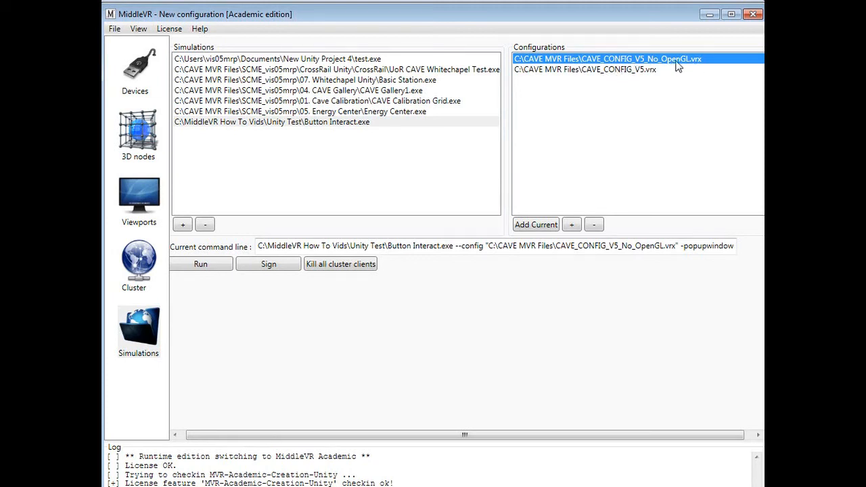
mouse_move(530, 41)
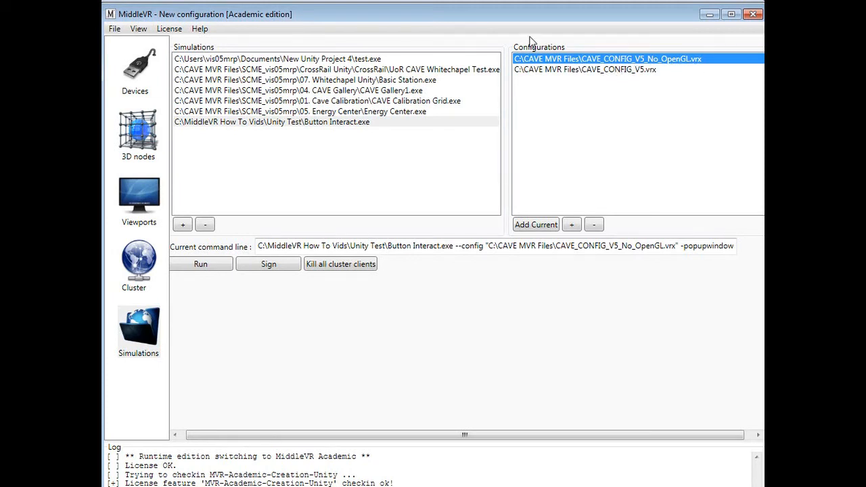
click(583, 69)
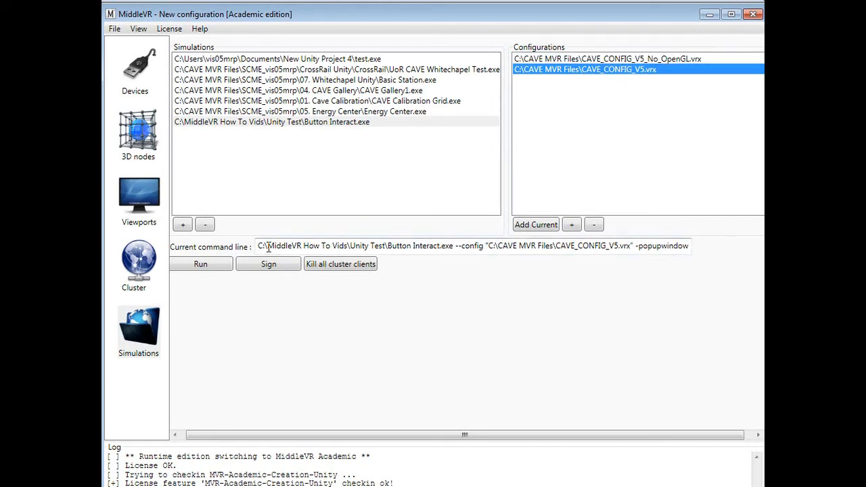
mouse_move(601, 61)
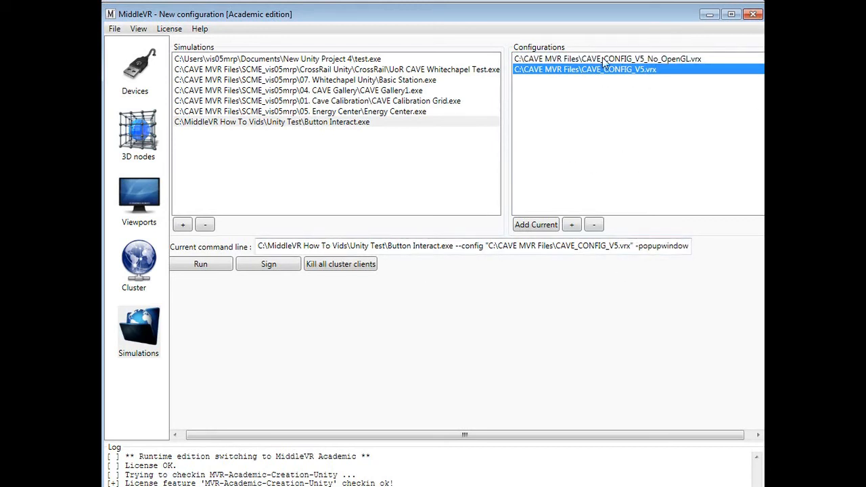
mouse_move(633, 76)
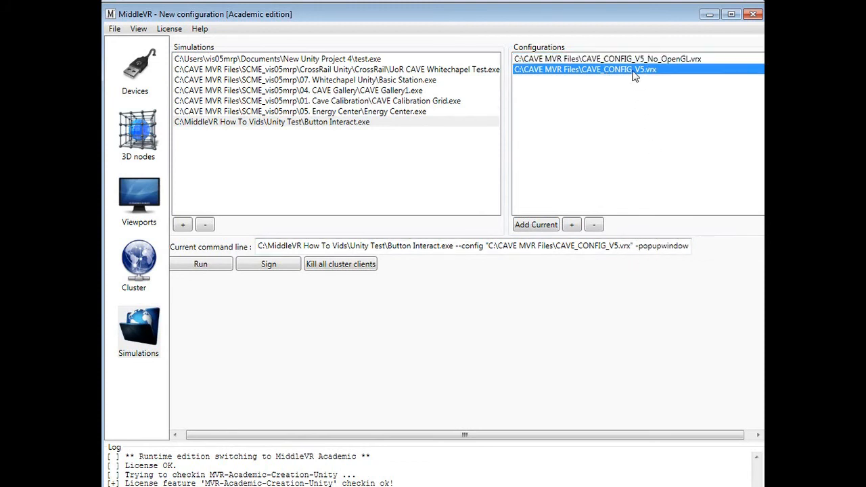
mouse_move(614, 76)
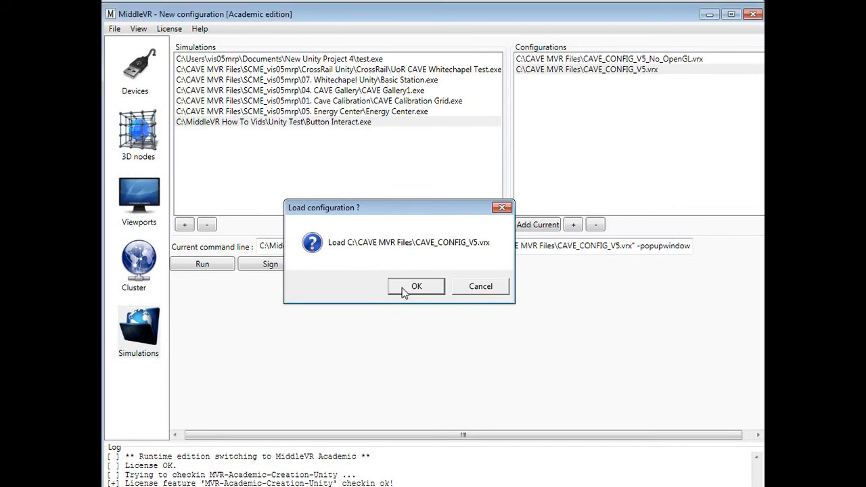
- Confirm loading CAVE_CONFIG_V5.vrx so the log reports the stereo viewport and d3d9 proxy copy
click(416, 285)
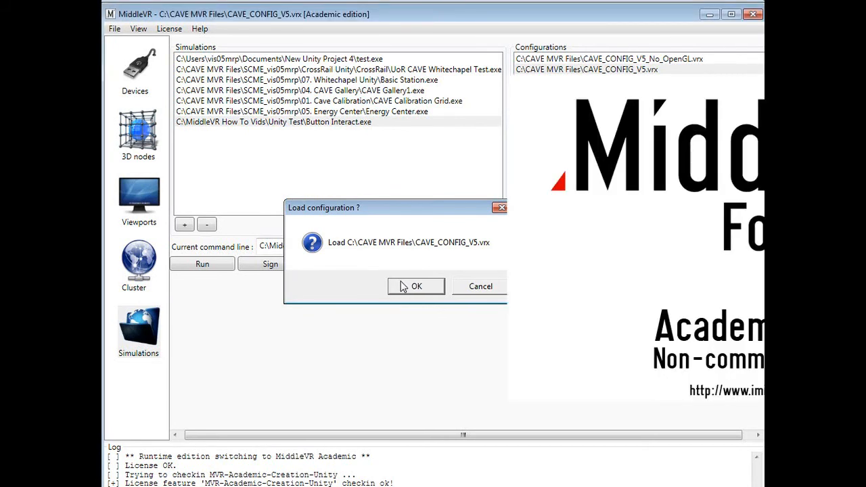
click(415, 285)
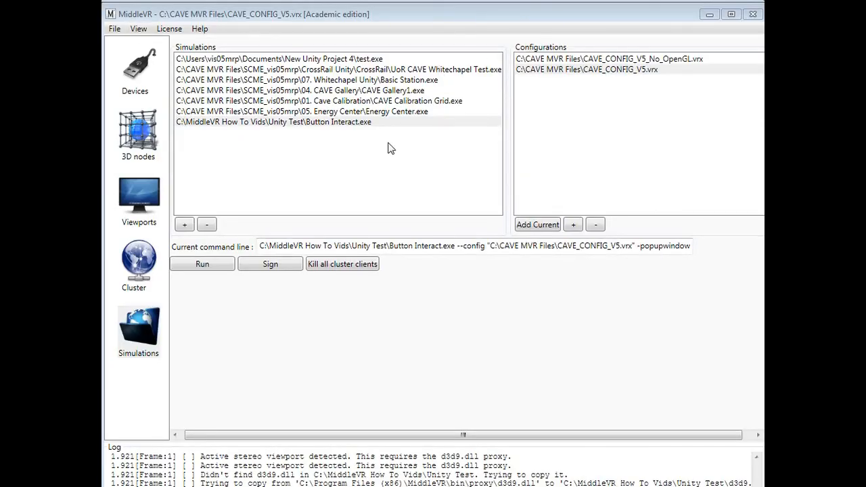
mouse_move(688, 29)
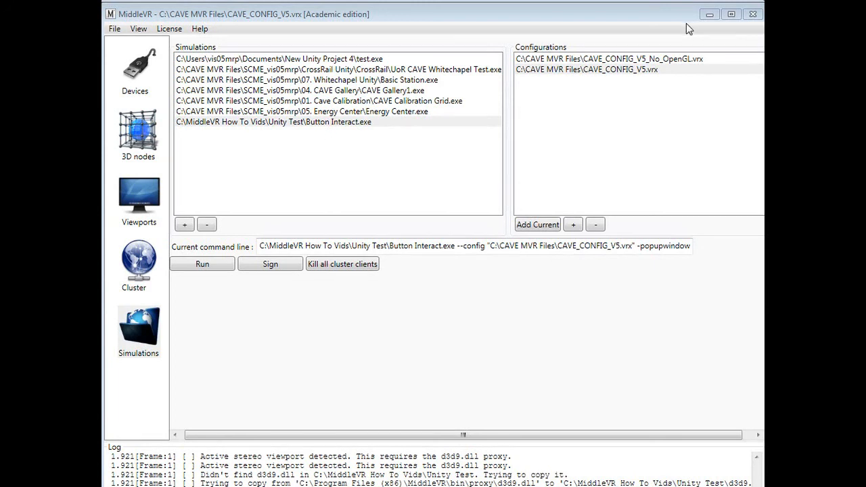
mouse_move(431, 280)
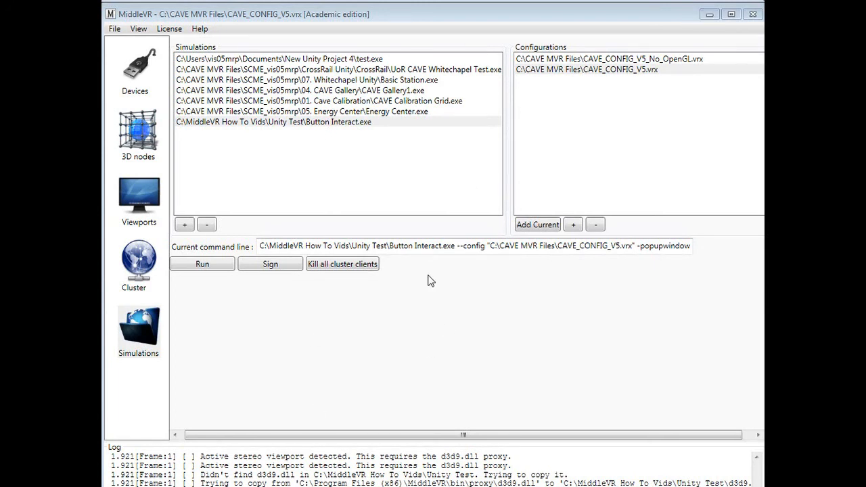